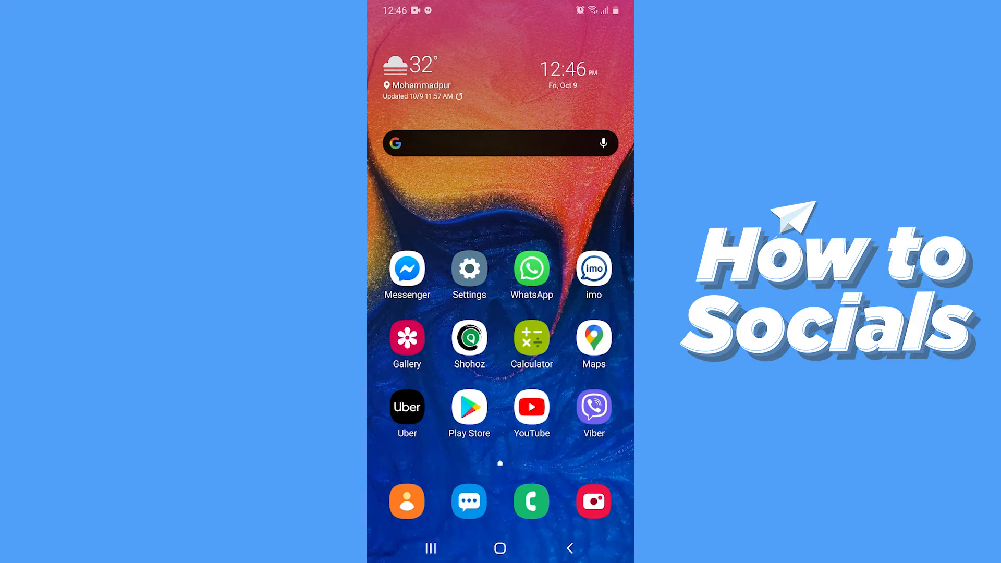
- Launch the Settings app from the home screen
{"action": "left_click", "coordinate": [468, 268]}
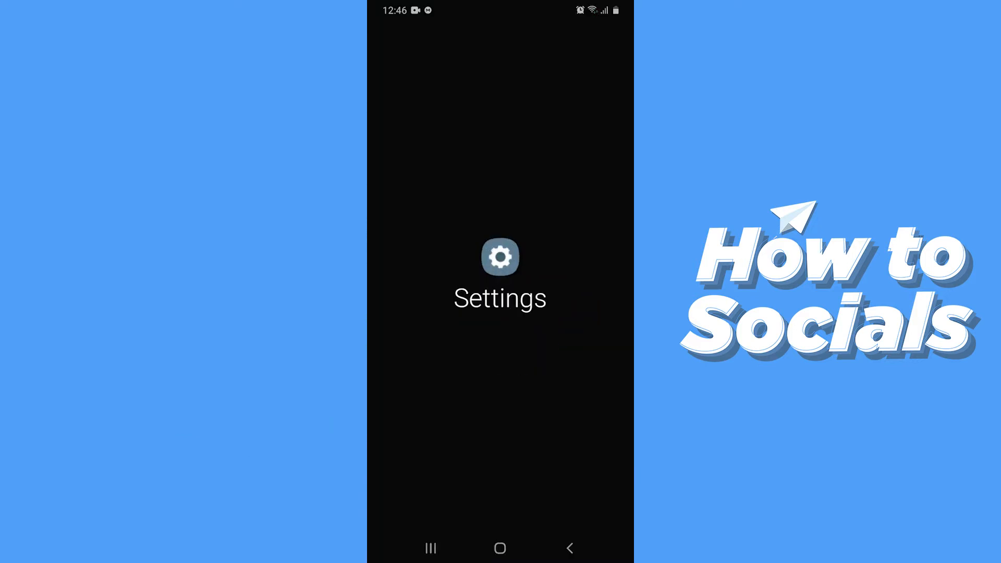
{"action": "left_click", "coordinate": [500, 257]}
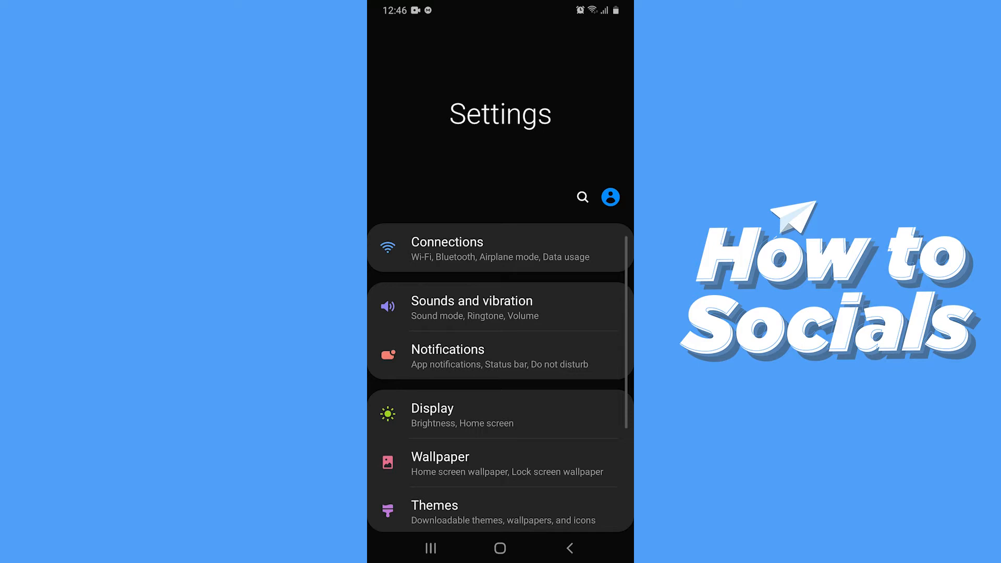
- Scroll the Apps list down to Messenger and bring up its App info page
{"action": "scroll", "scroll_direction": "down", "scroll_amount": 3}
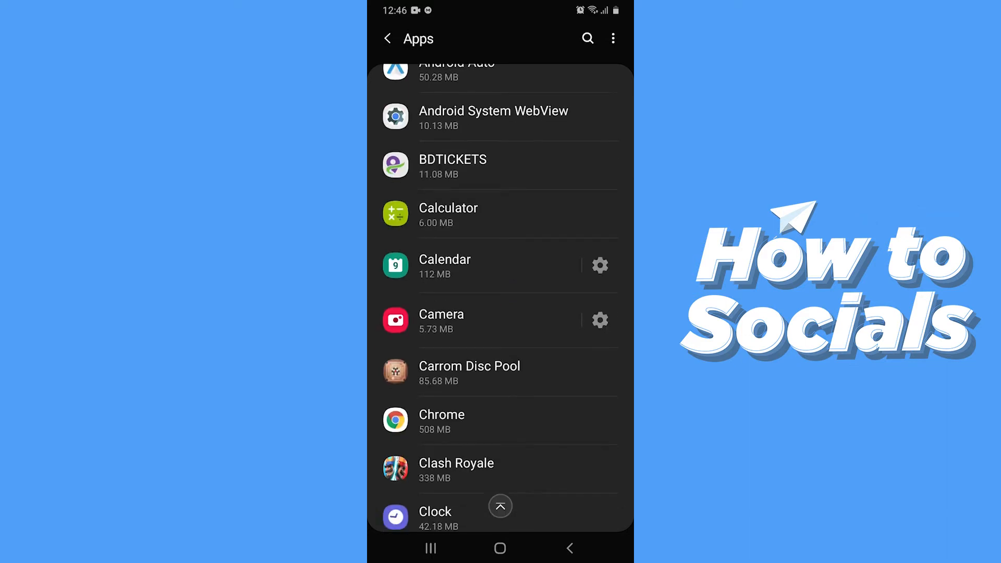
{"action": "scroll", "scroll_direction": "down", "scroll_amount": 3}
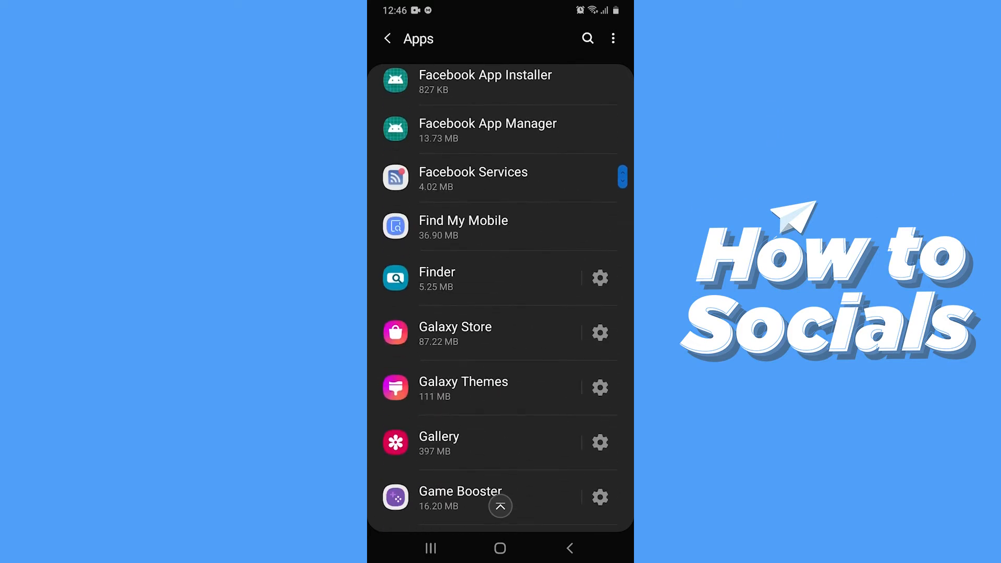
{"action": "scroll", "scroll_direction": "down", "scroll_amount": 3}
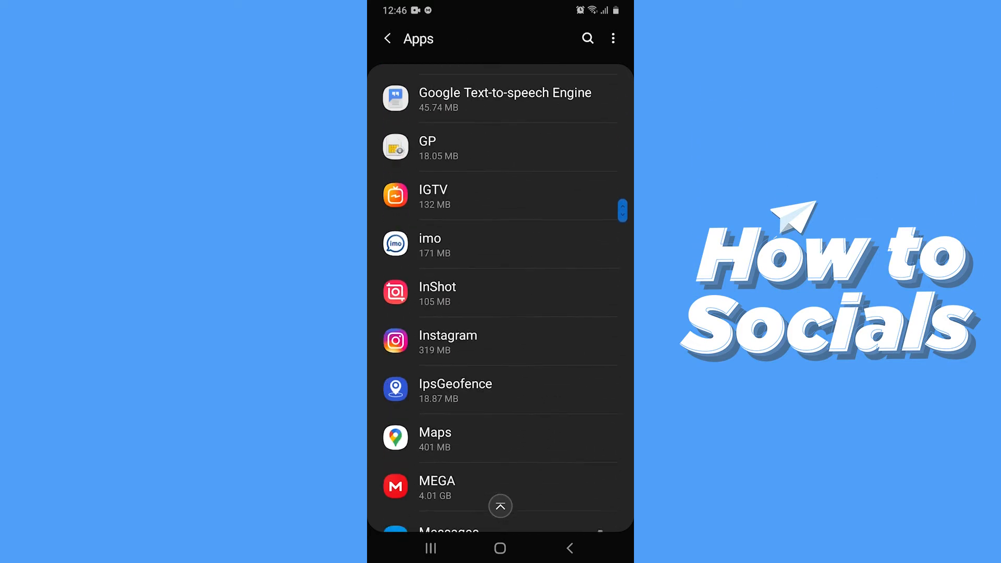
{"action": "scroll", "scroll_direction": "down", "scroll_amount": 3}
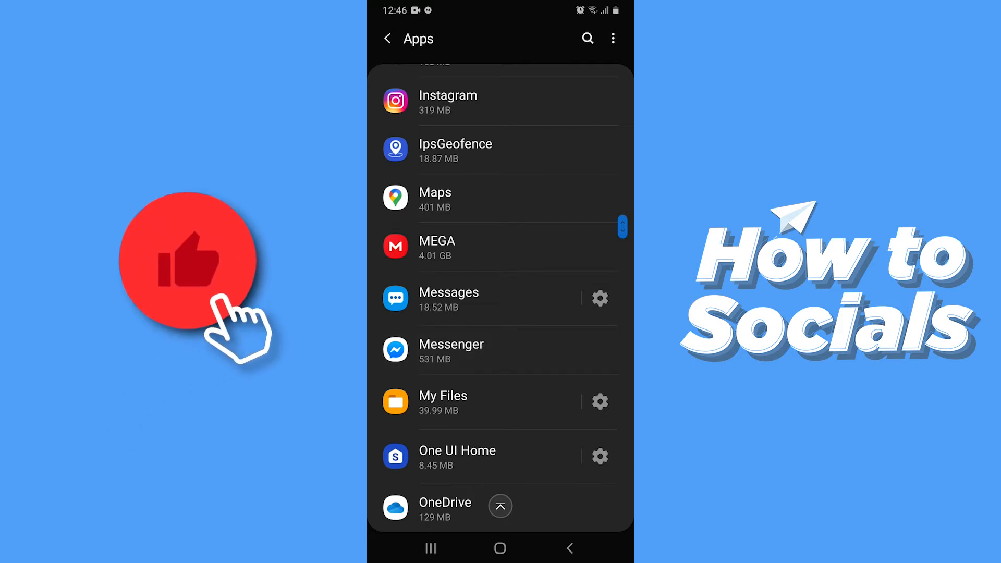
{"action": "left_click", "coordinate": [450, 351]}
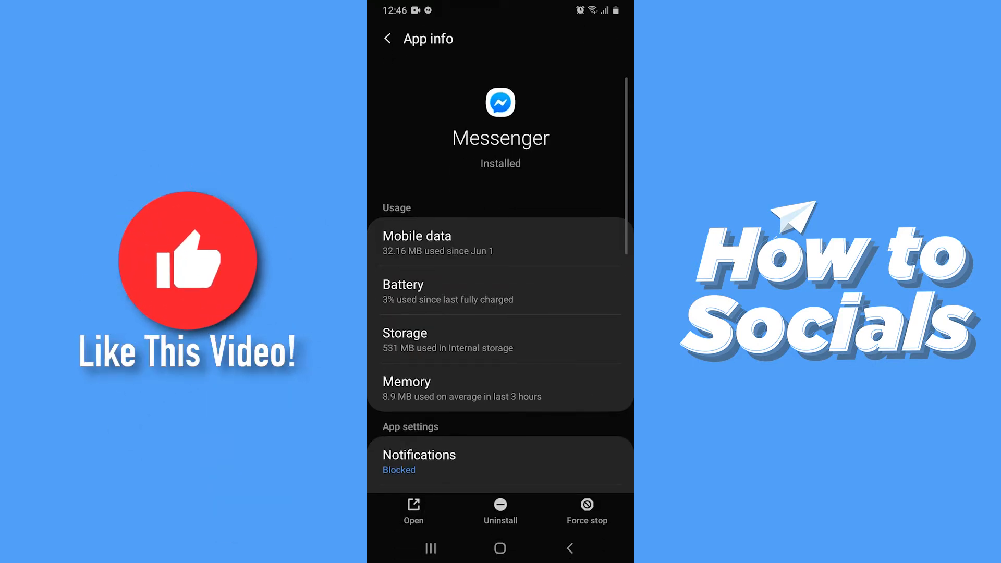
- Clear Messenger's stored data from its Storage page and return to the home screen
{"action": "scroll", "scroll_direction": "down", "scroll_amount": 3}
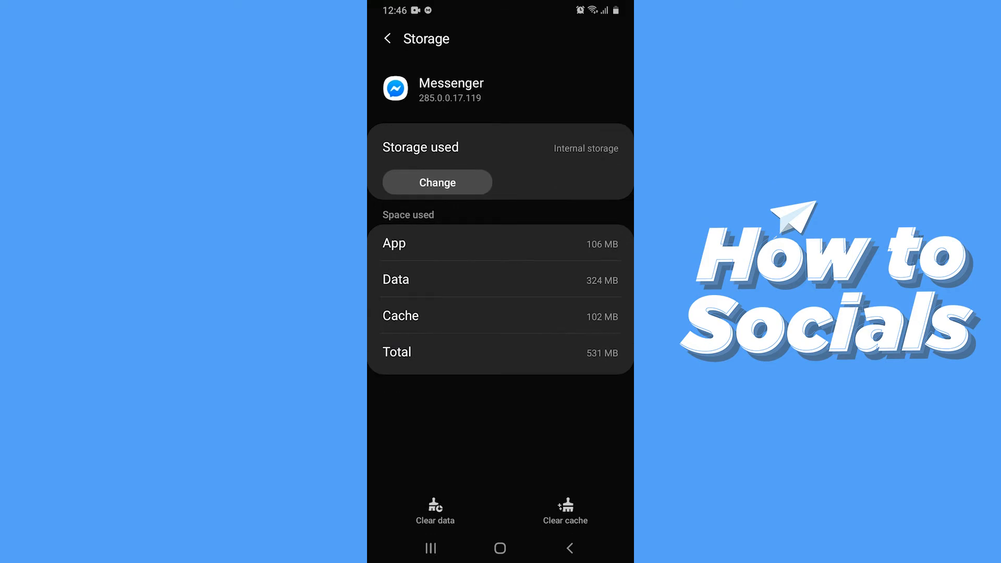
{"action": "left_click", "coordinate": [434, 510]}
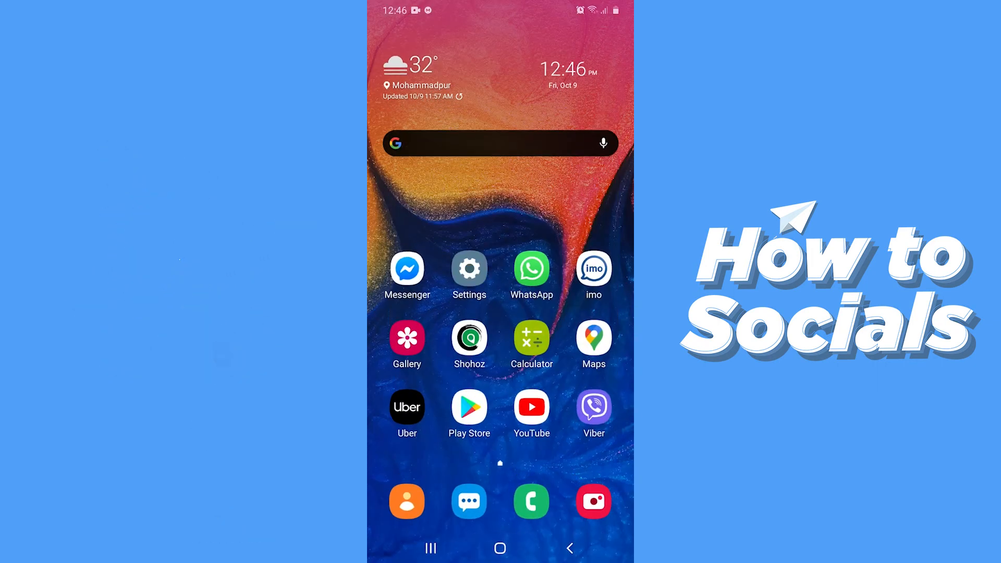
- Launch Messenger from the home screen so its sign-in page appears
{"action": "left_click", "coordinate": [406, 268]}
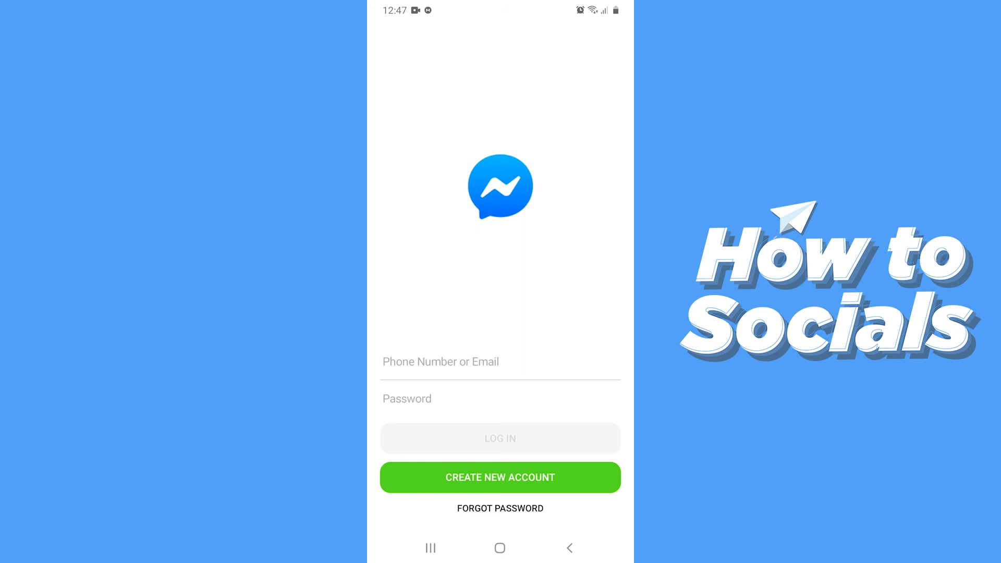
- Enter the account email and password and log in to Messenger
{"action": "left_click", "coordinate": [440, 361]}
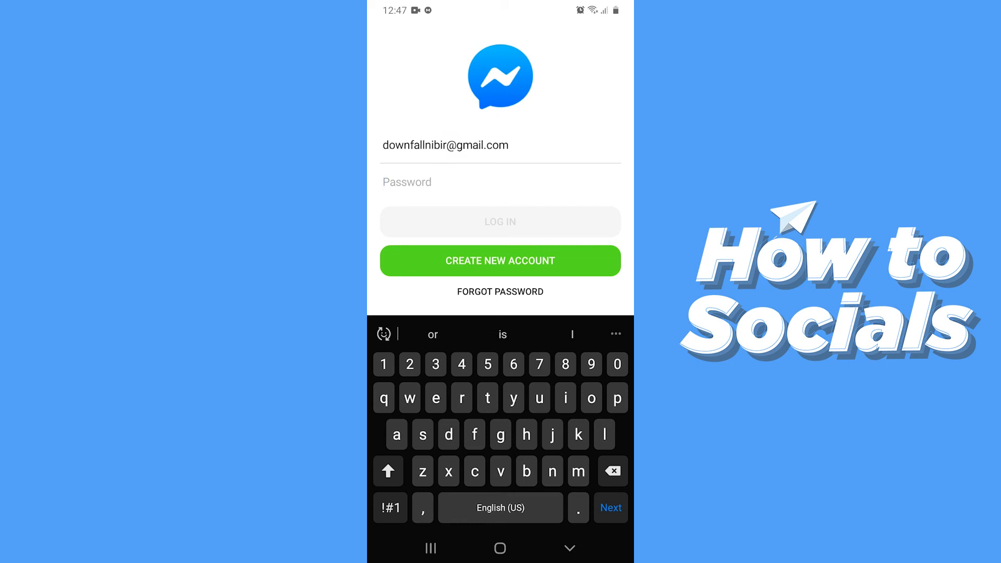
{"action": "left_click", "coordinate": [500, 221]}
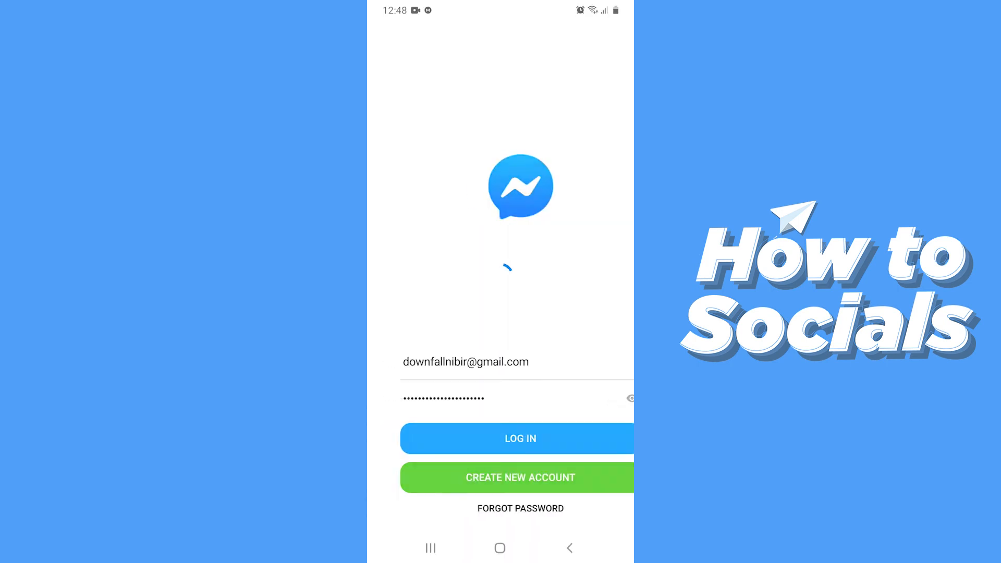
{"action": "left_click", "coordinate": [519, 438]}
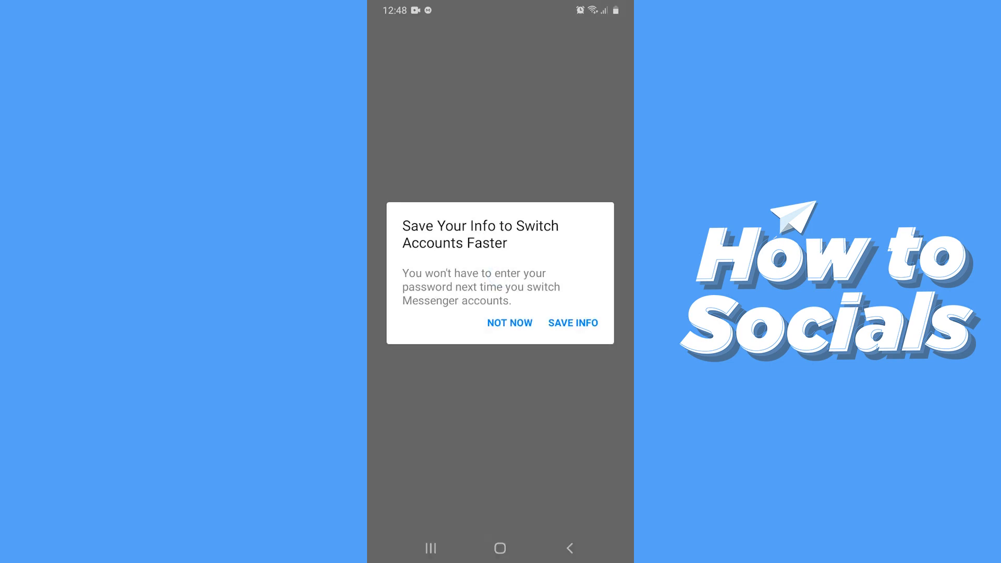